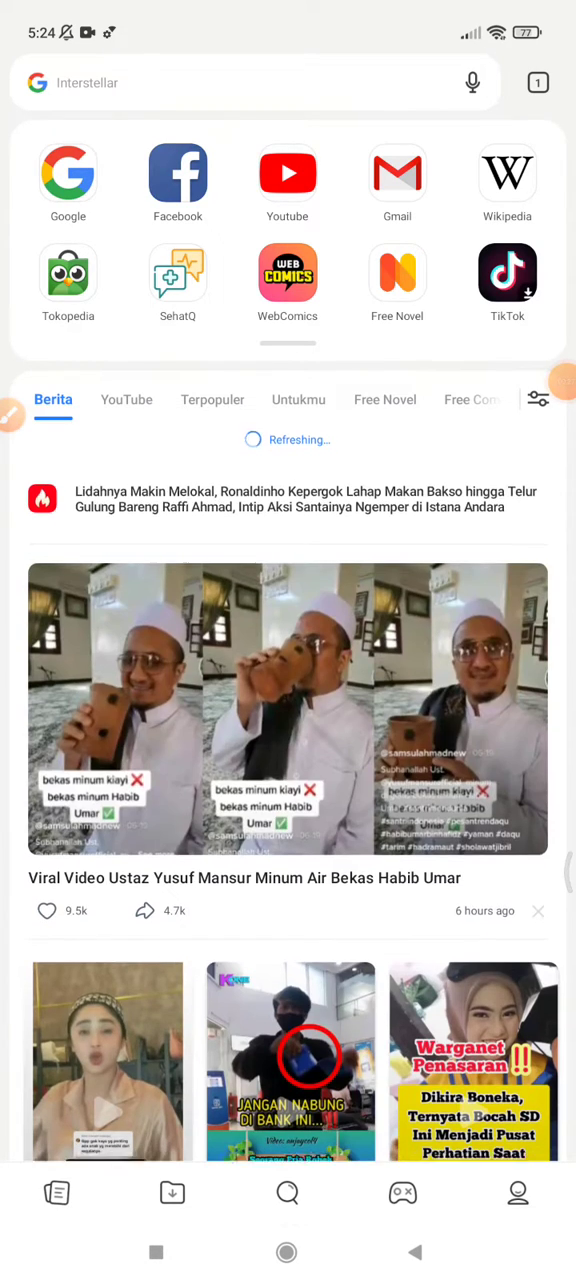
Step: Go to Bookmarks & History from the profile panel to reach the History page
scroll(down, 3)
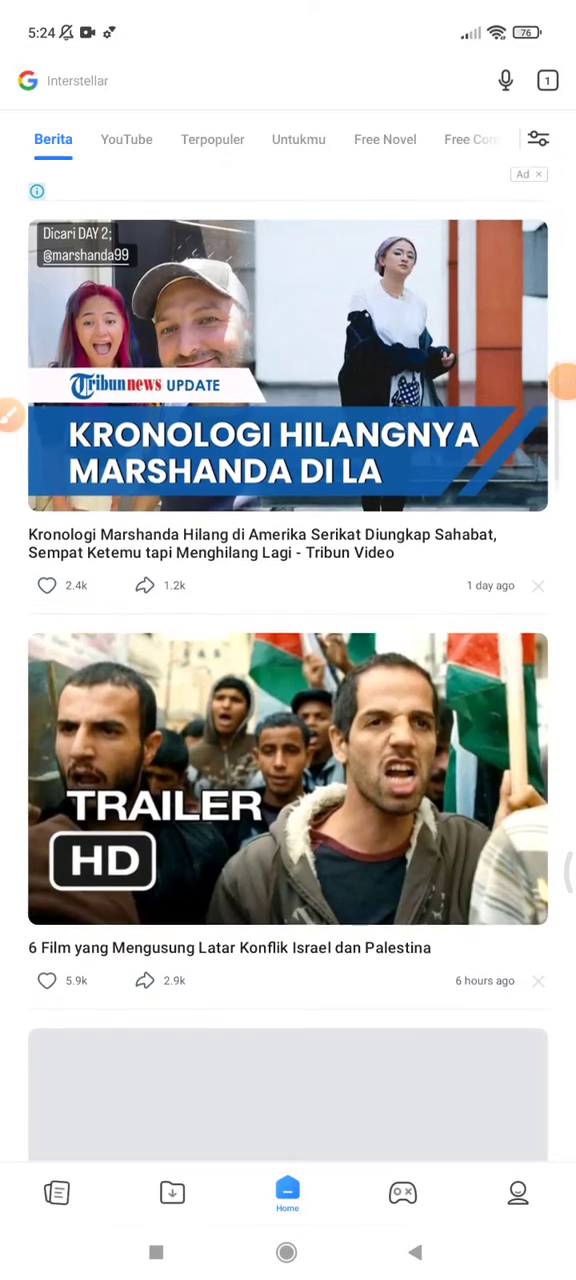
scroll(down, 3)
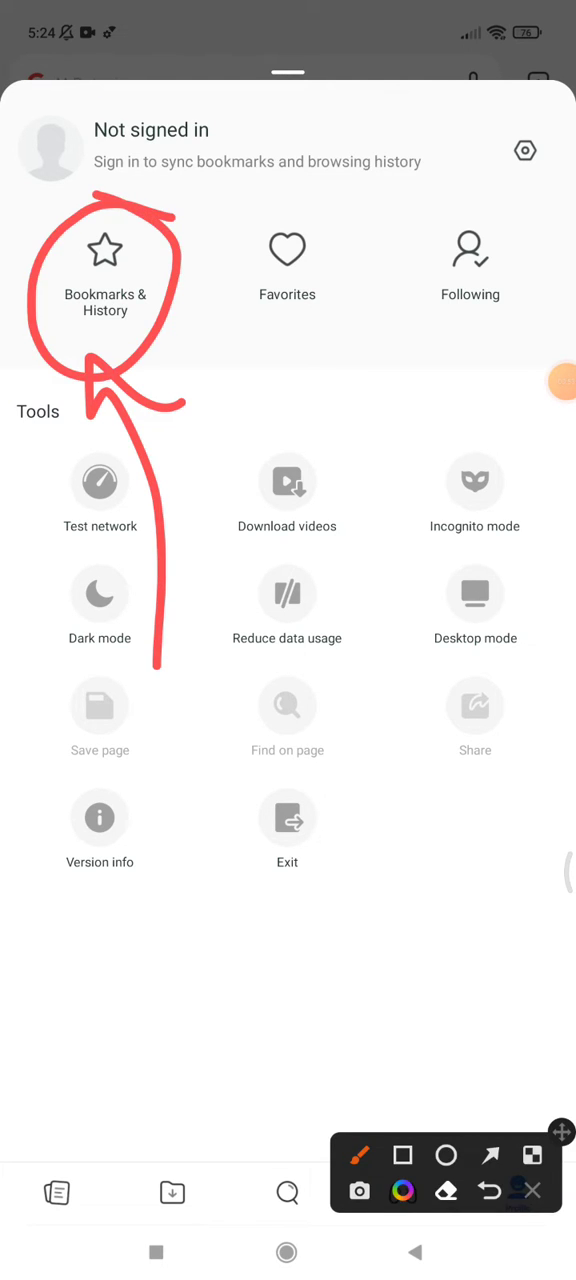
click(104, 264)
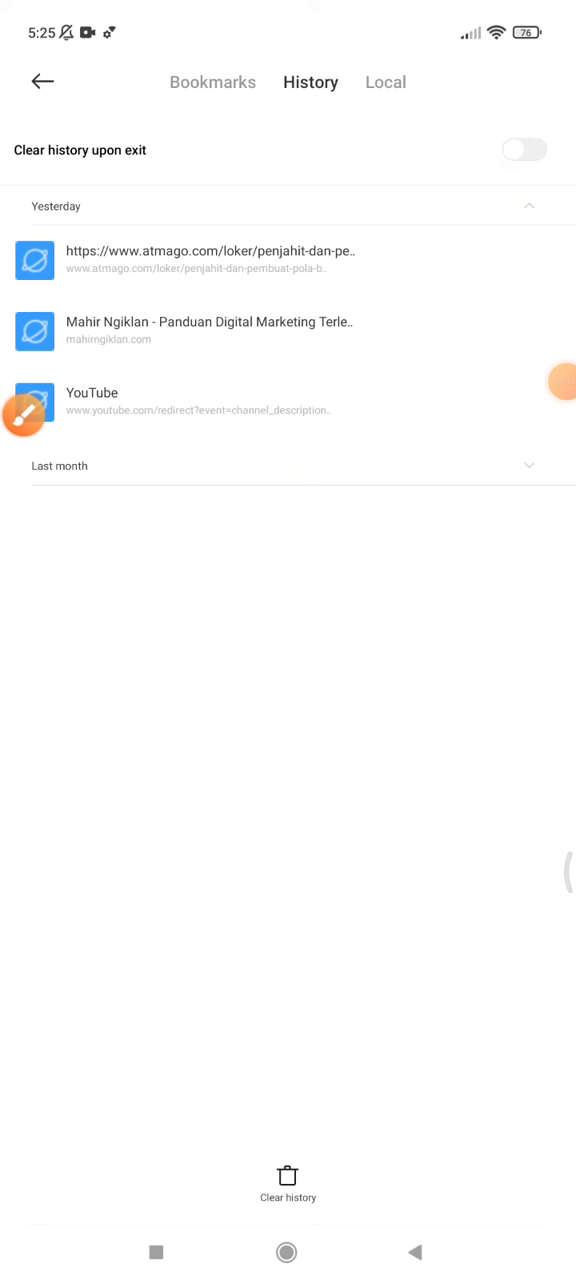
Step: Switch on 'Clear history upon exit' and return to the profile panel
click(524, 148)
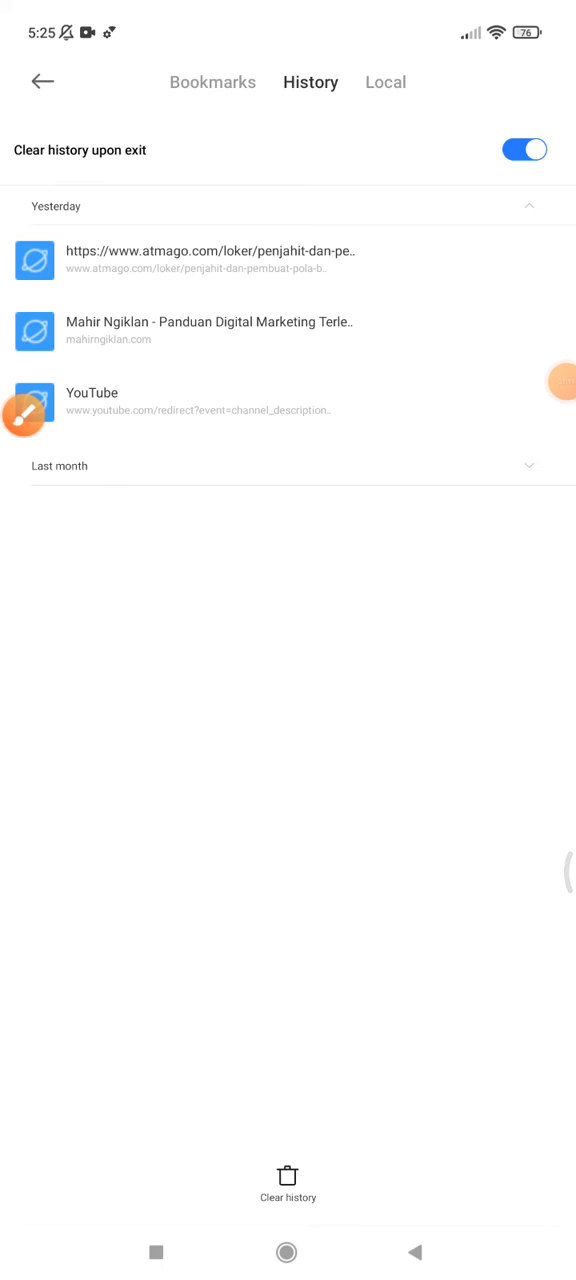
click(516, 1192)
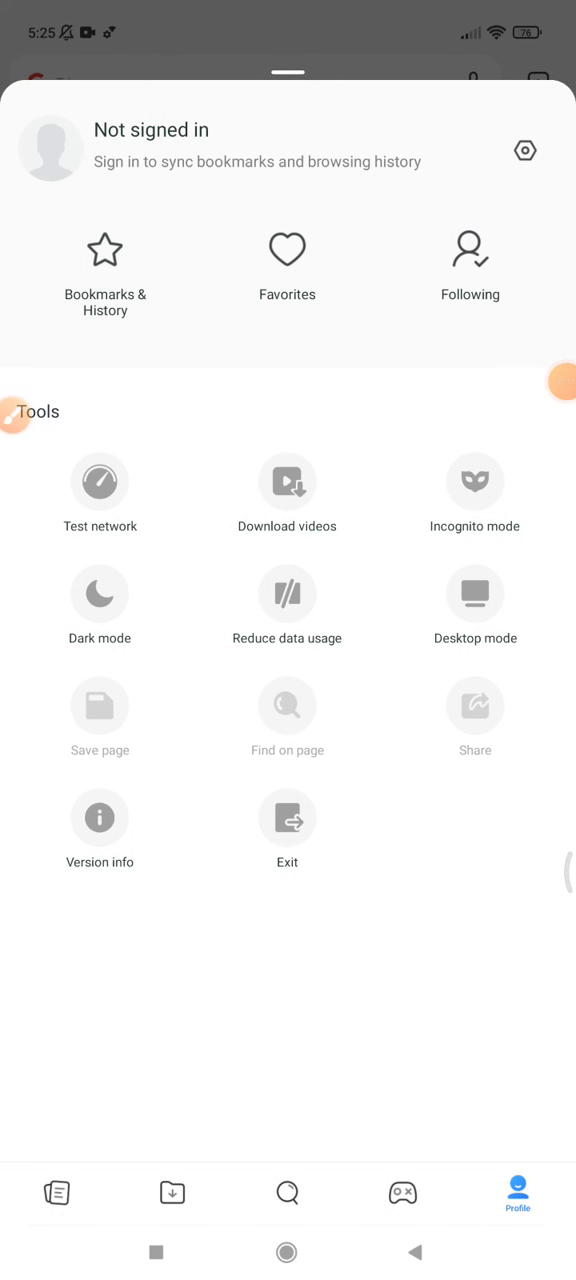